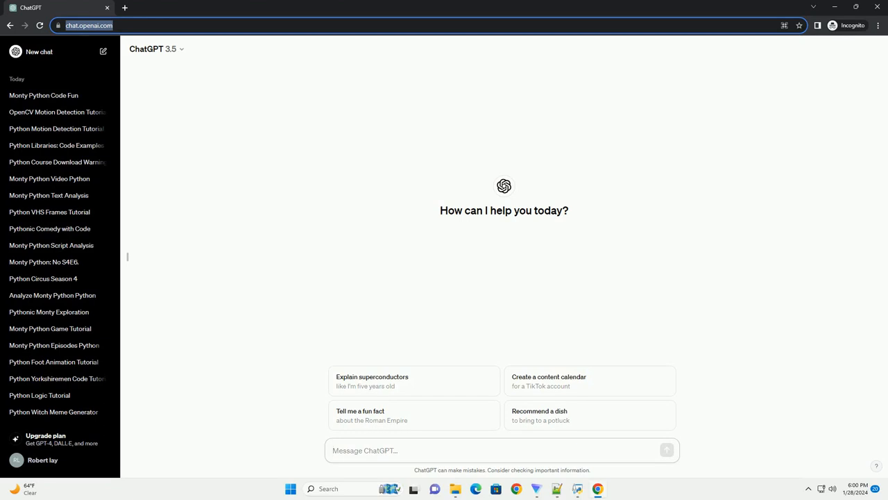
# Ask ChatGPT for a Python tutorial on writing a Monty Python-style absurd comedy script
pyautogui.click(485, 449)
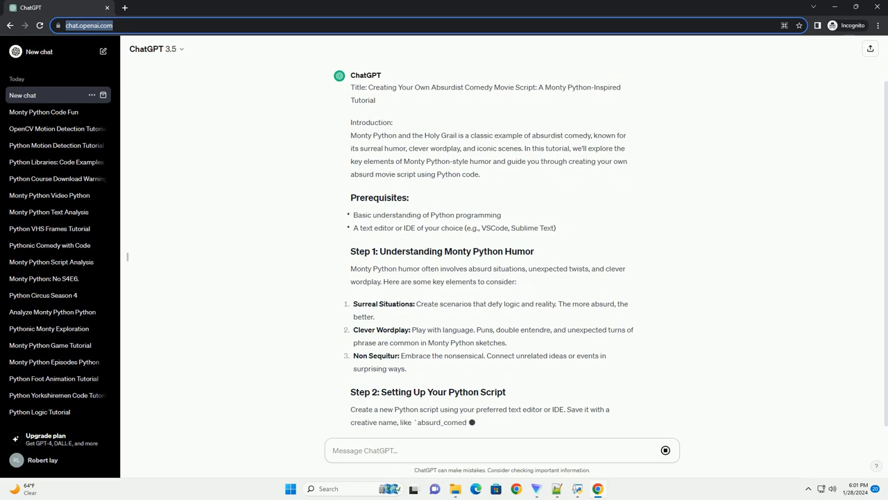
# Scroll through the generating starter script and Step 3's surreal situation generator code
pyautogui.scroll(-3)
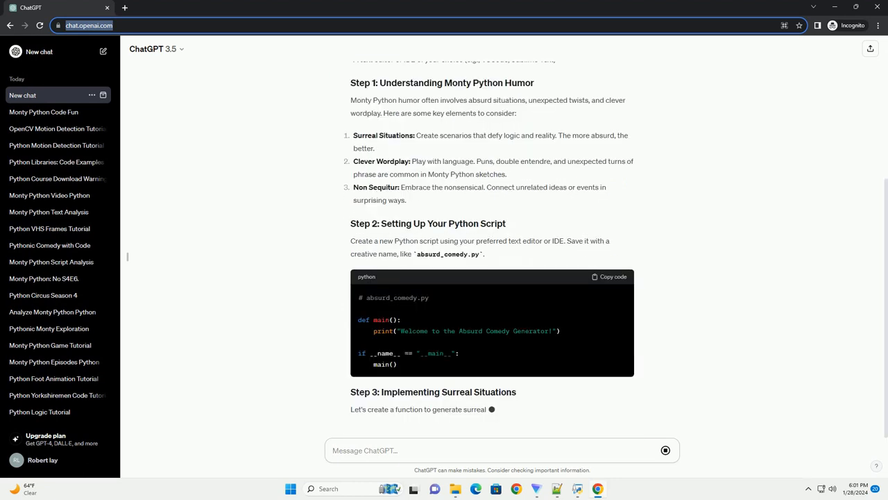
pyautogui.scroll(-3)
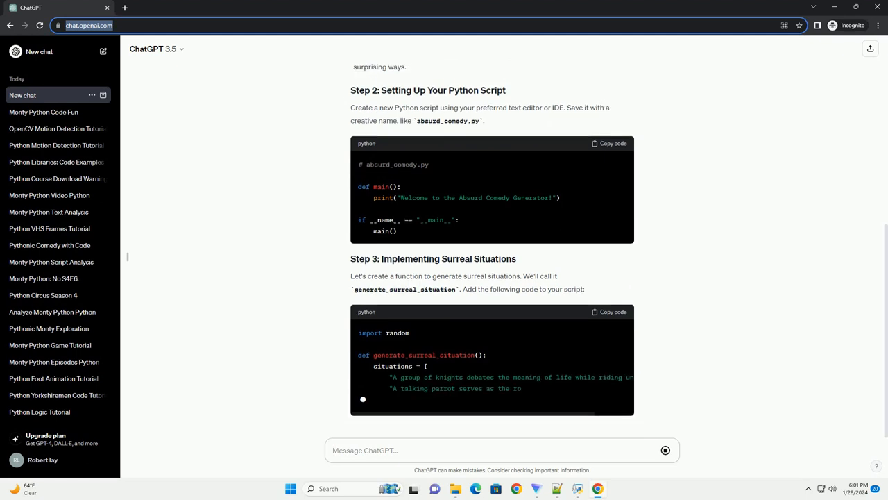
pyautogui.scroll(-3)
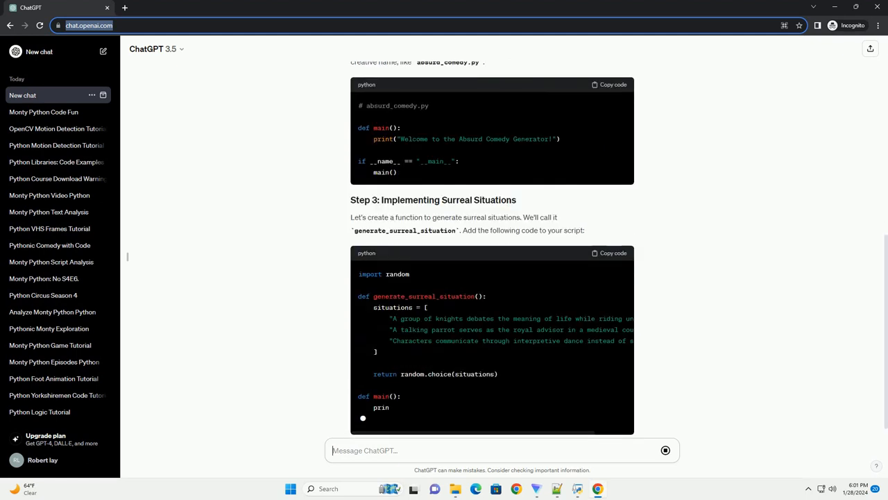
pyautogui.scroll(-3)
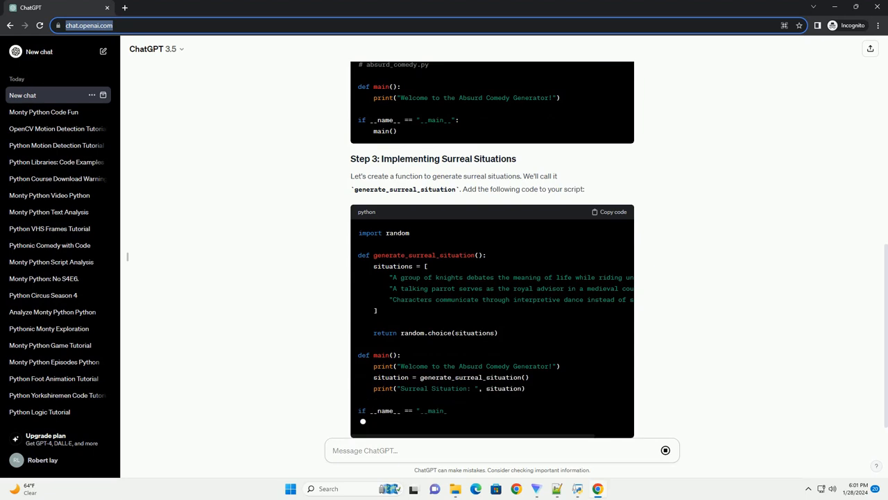
pyautogui.scroll(-3)
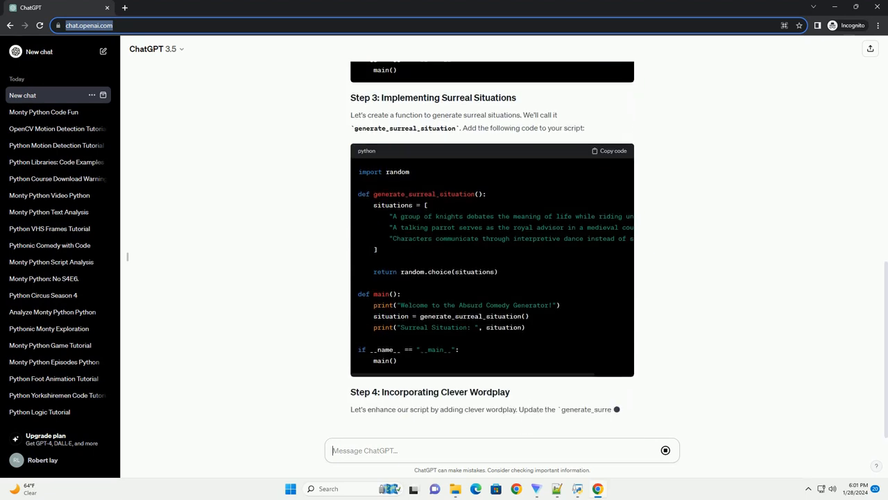
# Scroll through Step 4's wordplay code with the Holy Grail 'knight' pun situation
pyautogui.scroll(-3)
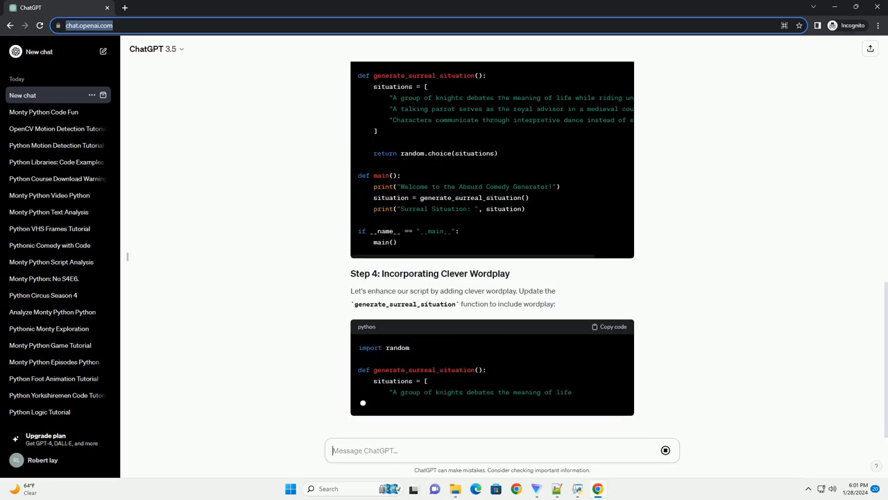
pyautogui.scroll(-3)
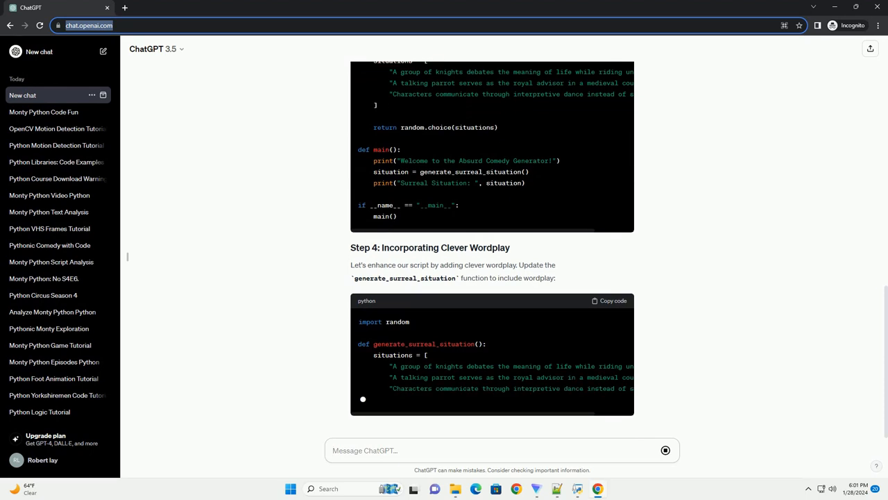
pyautogui.scroll(-3)
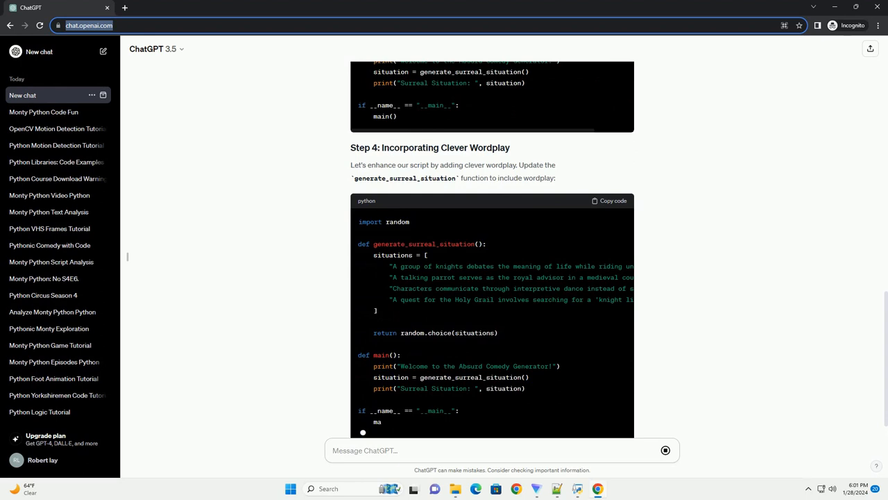
pyautogui.scroll(-3)
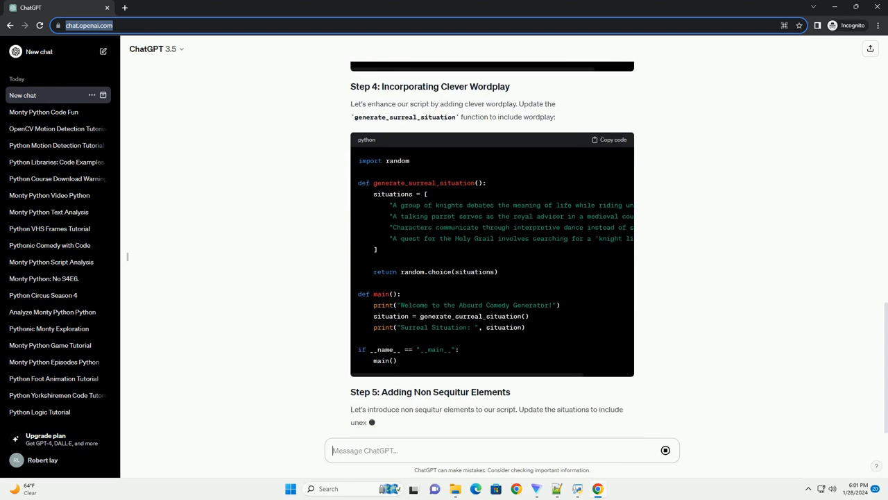
# Scroll through Step 5's inflatable-weapon jousting non sequitur code toward the conclusion
pyautogui.scroll(-3)
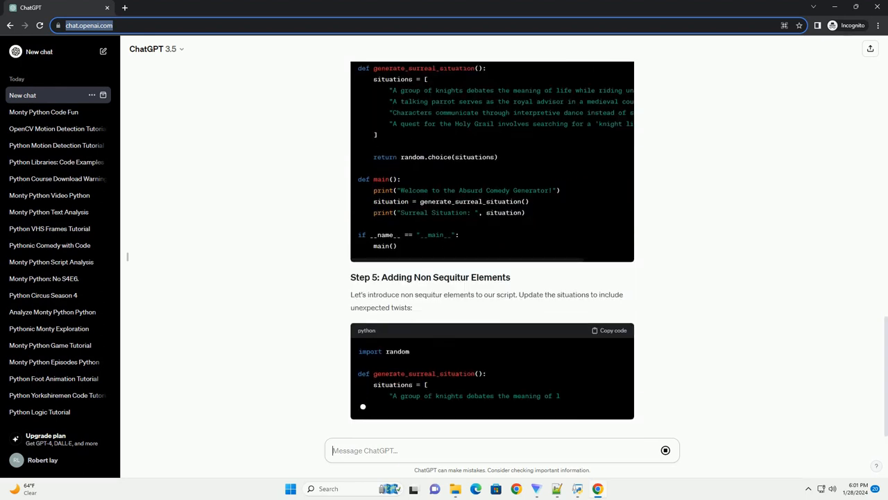
pyautogui.scroll(-3)
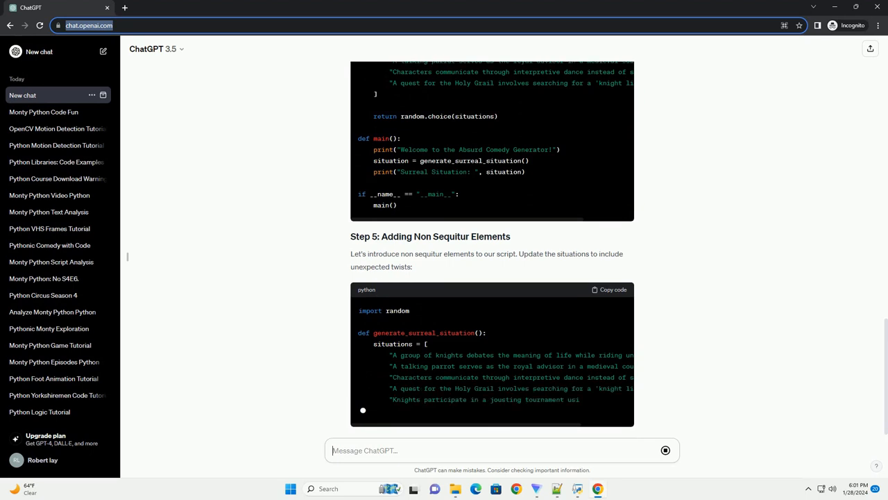
pyautogui.scroll(-3)
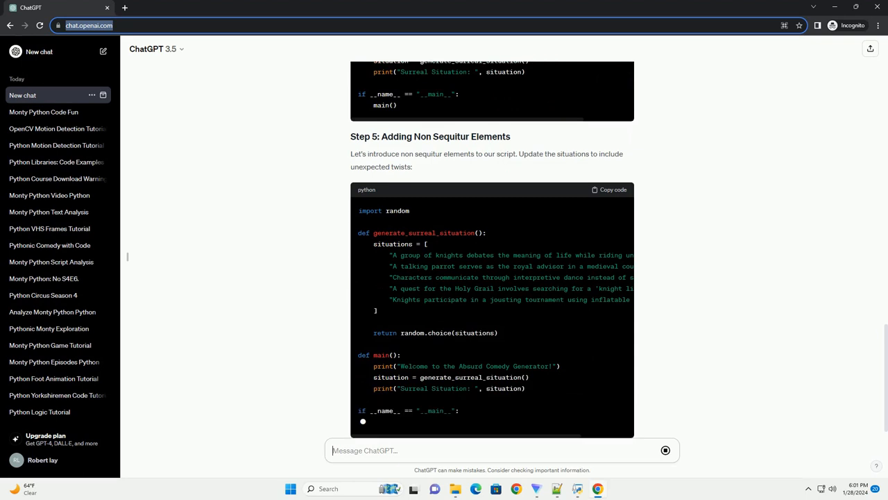
pyautogui.scroll(-3)
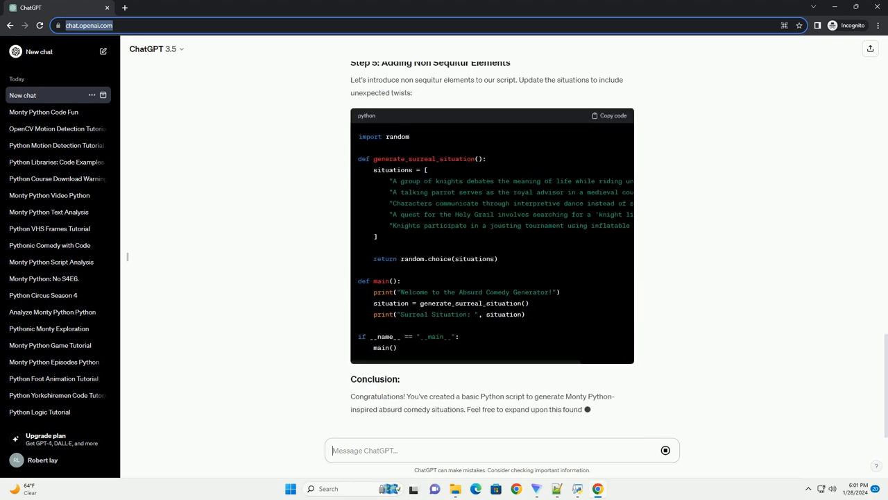